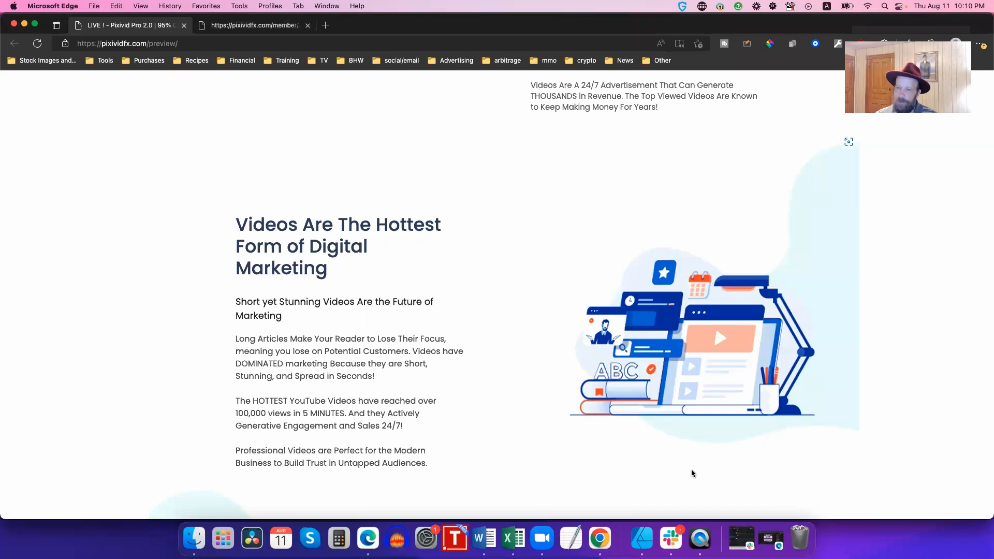
mouse_move(434, 416)
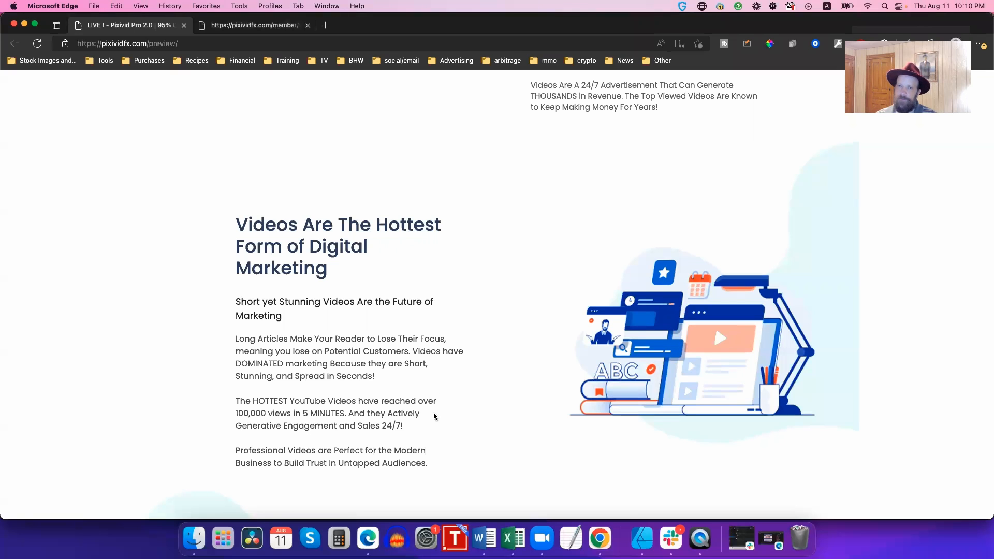
mouse_move(429, 494)
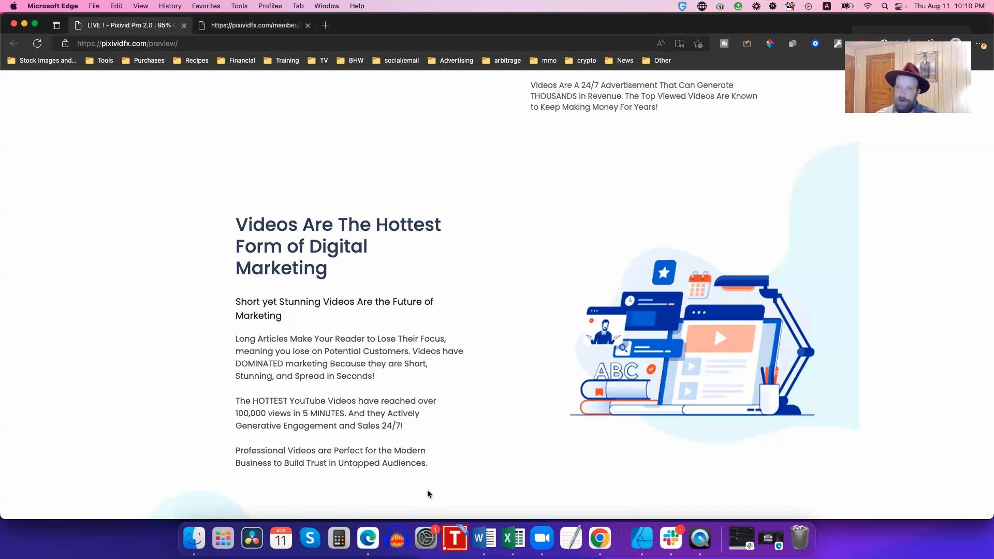
- Scroll the Pixvid Pro 2.0 sales page down to the 'Expensive Equipment, Monthly Payments' pain points
scroll("down", 3)
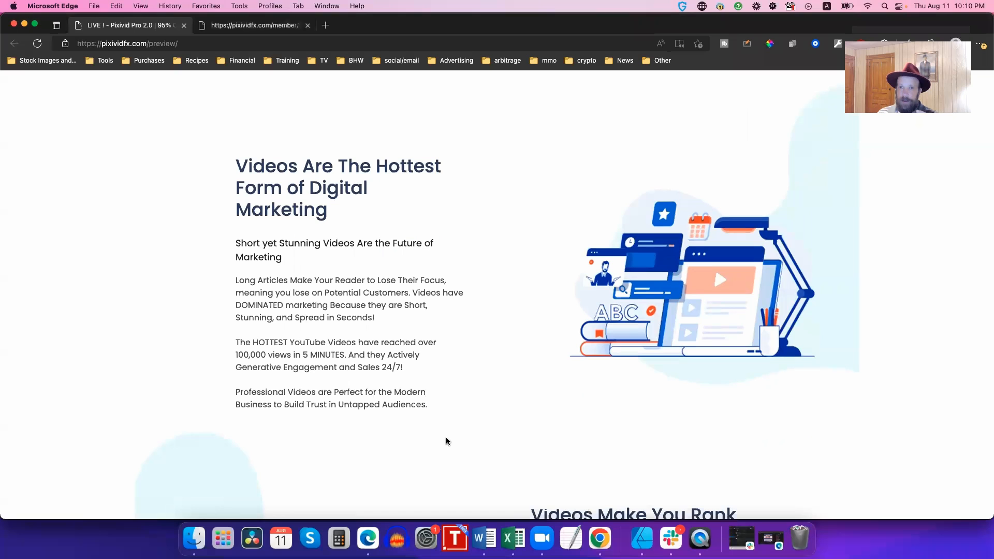
mouse_move(901, 21)
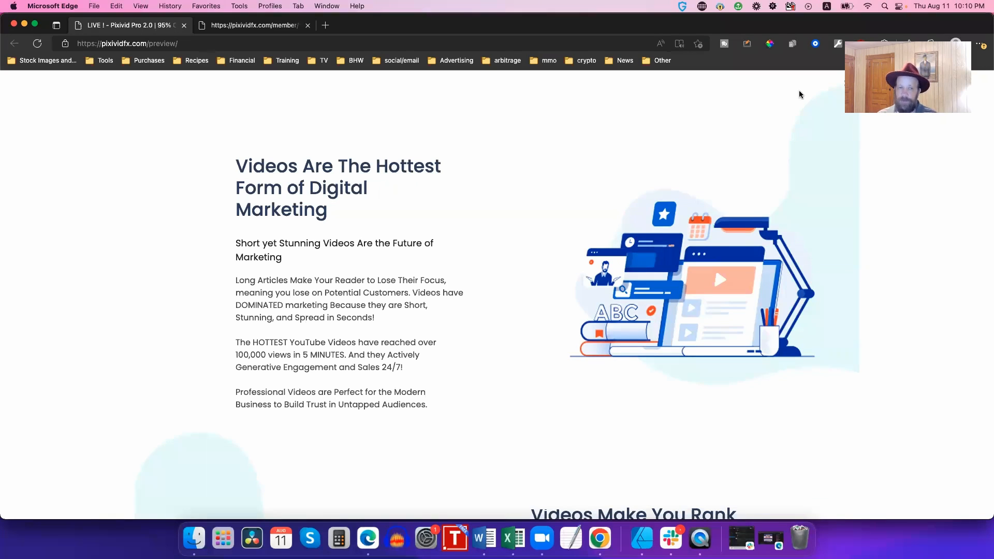
scroll("down", 3)
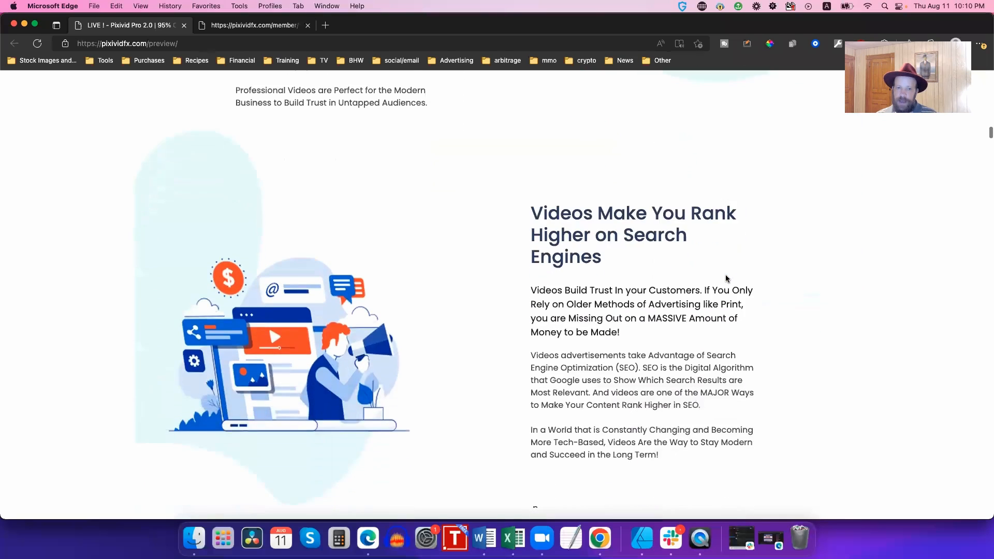
scroll("down", 3)
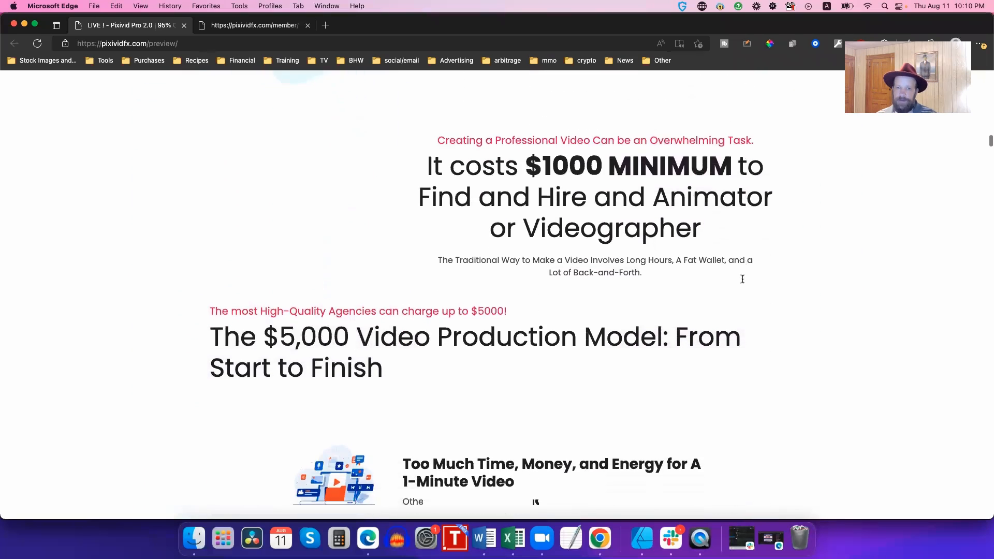
scroll("down", 3)
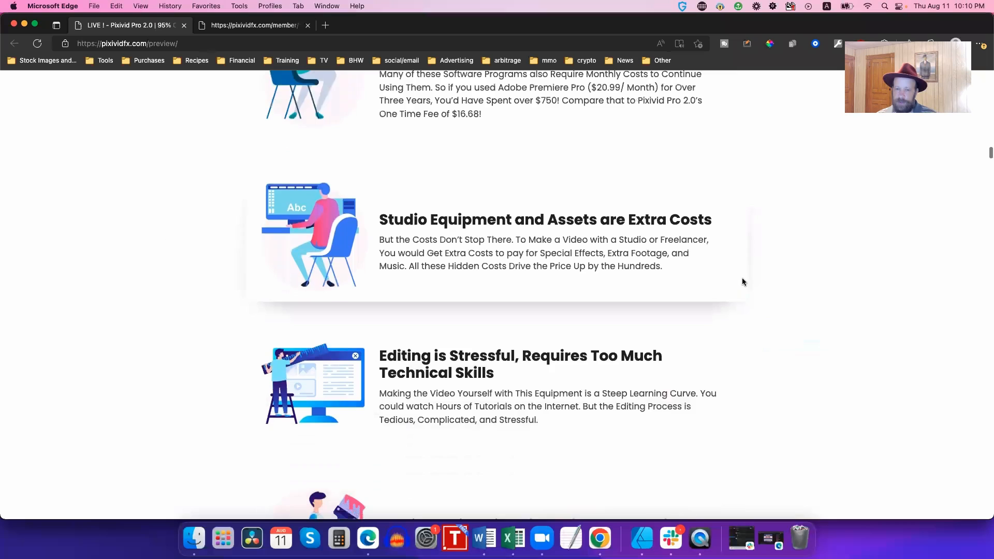
scroll("down", 3)
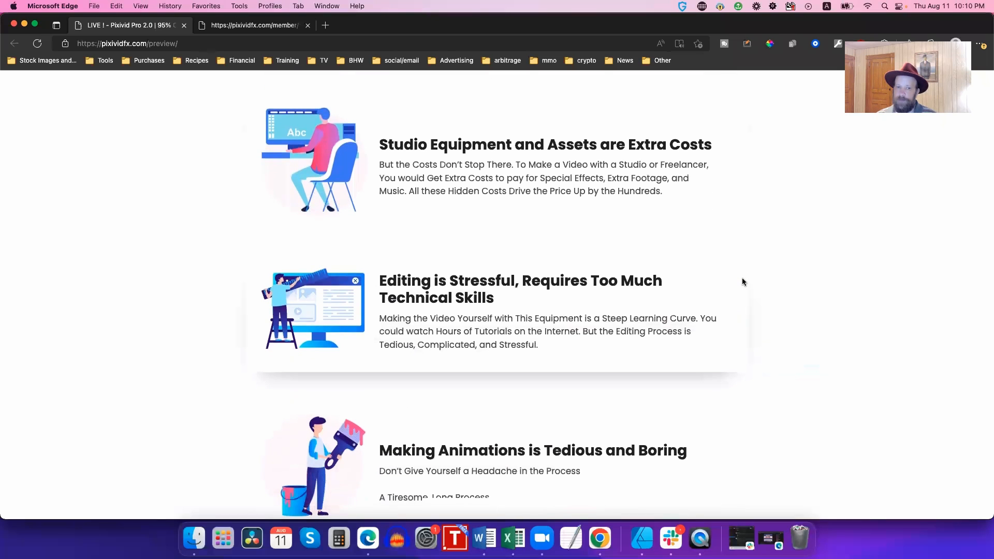
scroll("down", 3)
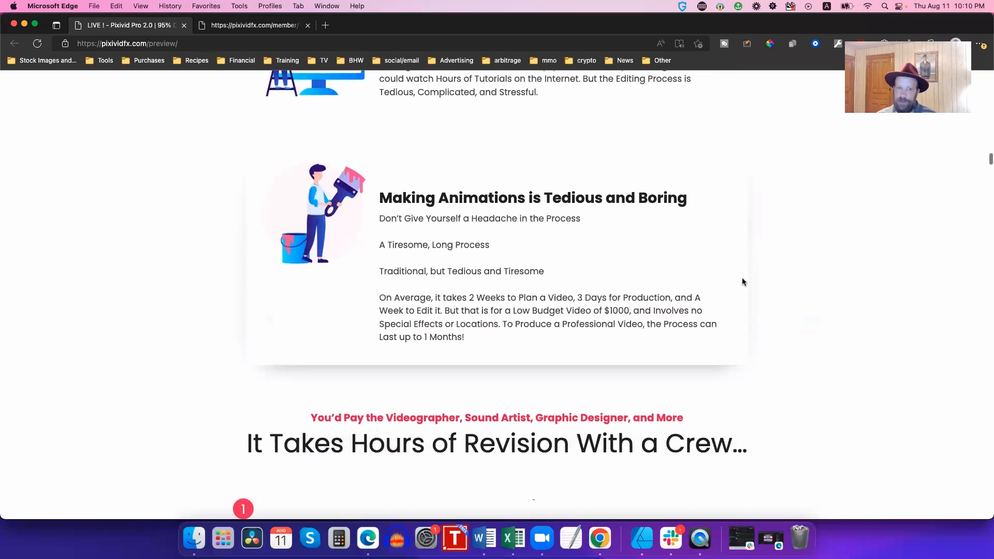
scroll("down", 3)
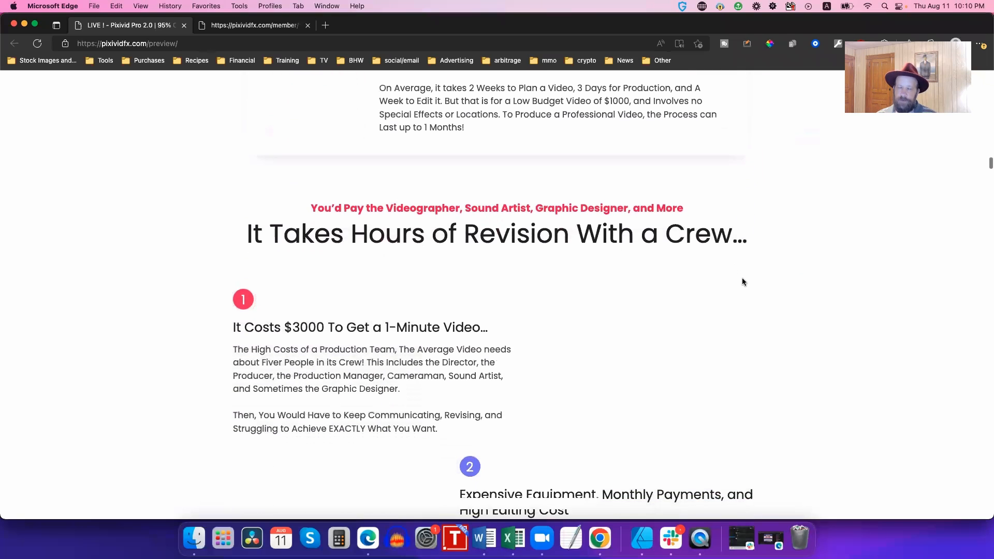
scroll("down", 3)
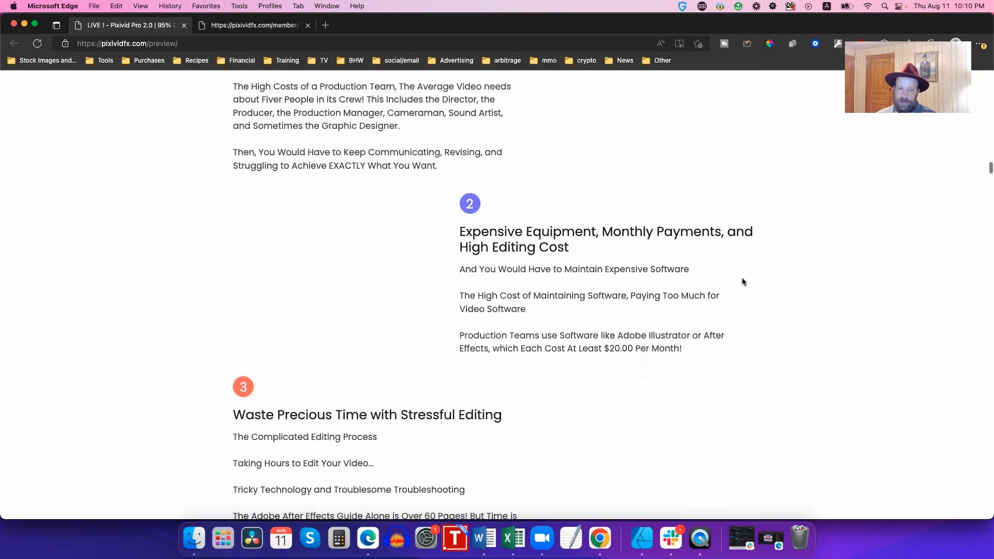
scroll("down", 3)
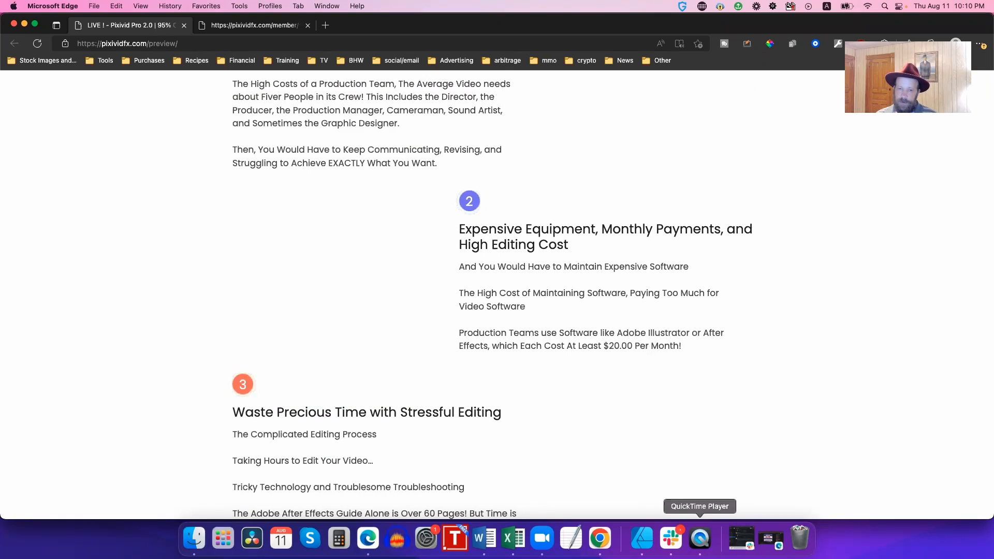
- Play the Chrom Dynamic template preview in QuickTime, then bring up the module116video folder in Finder
left_click(699, 538)
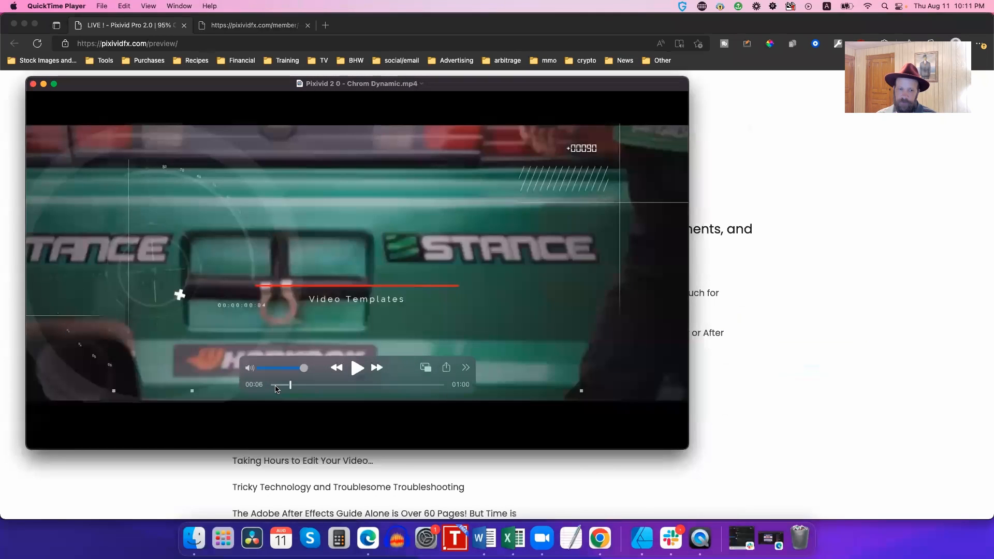
left_click(357, 368)
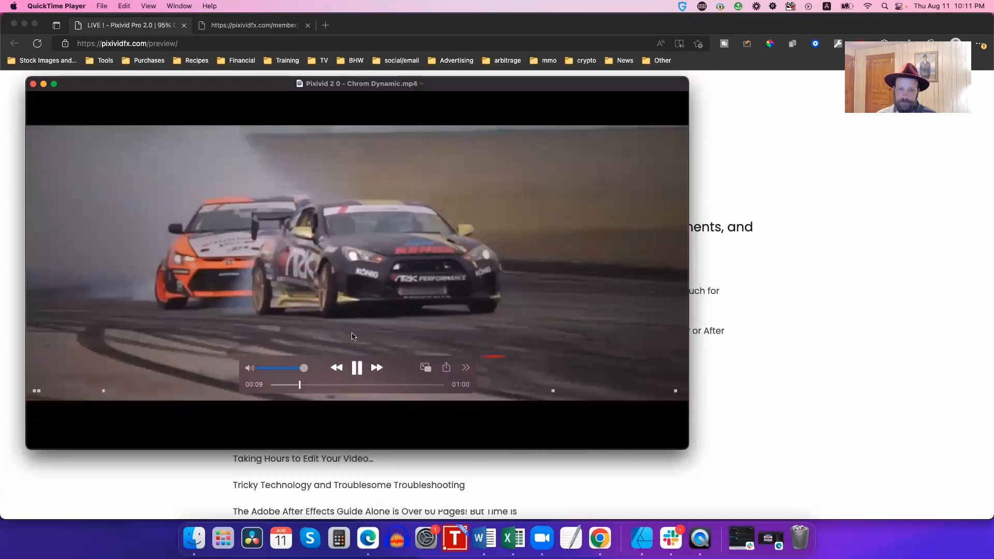
left_click(357, 367)
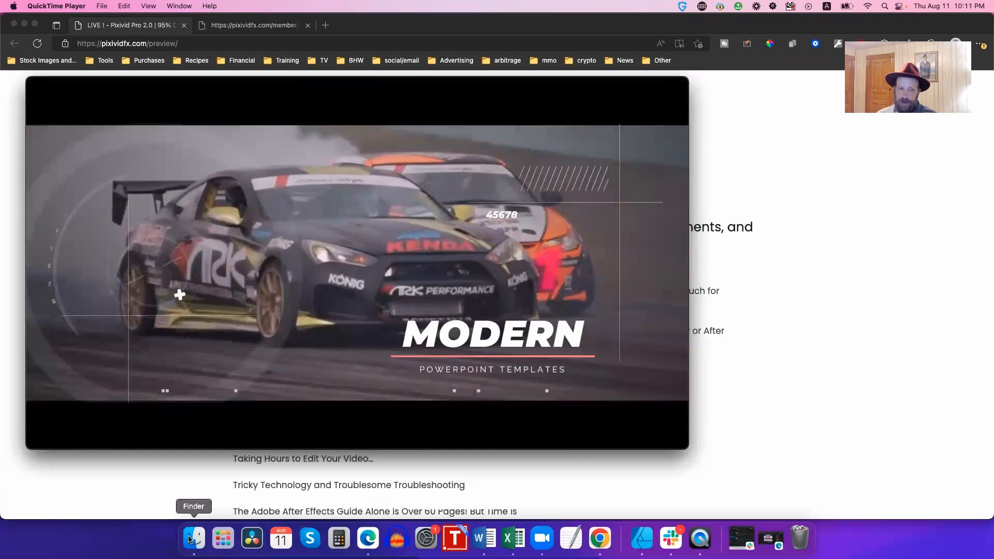
left_click(194, 538)
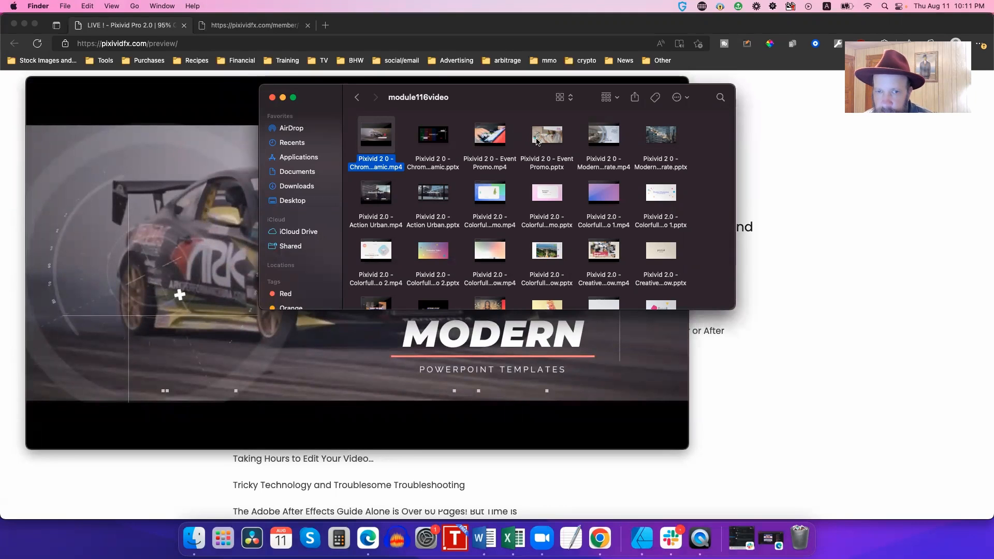
- Open Pixvid 2 0 - Event Promo.pptx in PowerPoint from the module116video folder
left_click(547, 135)
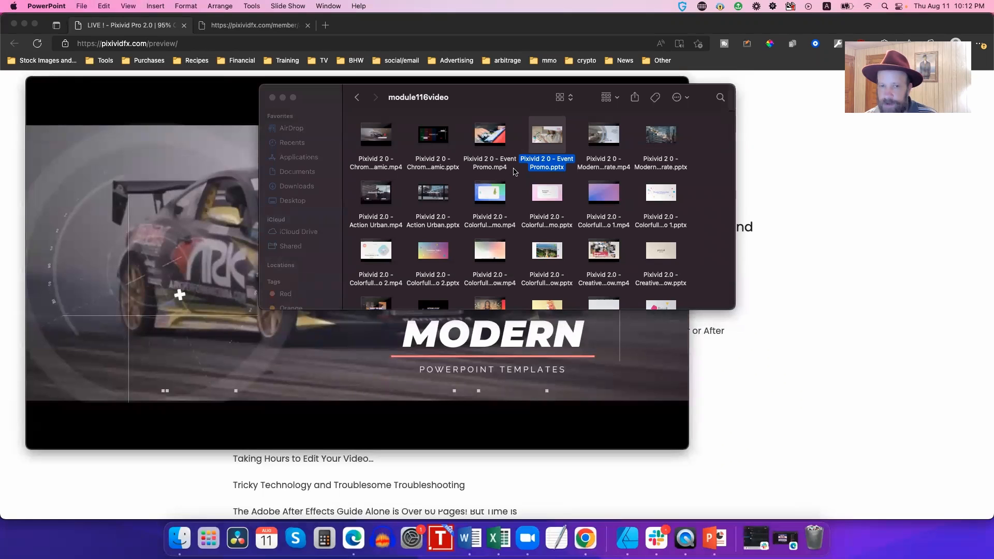
double_click(547, 136)
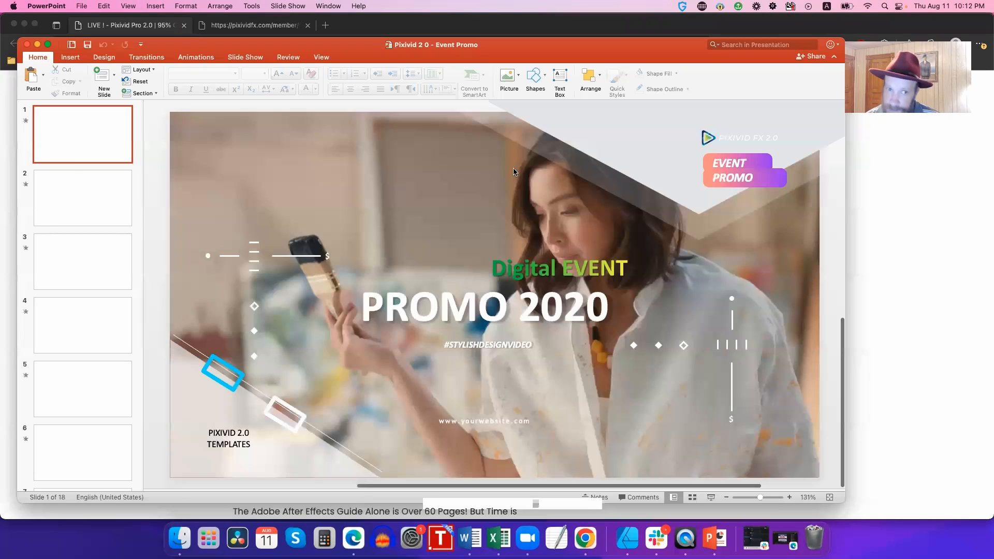
- View the Experience, Liberty Hall and Monday schedule slides from the thumbnail pane
left_click(82, 197)
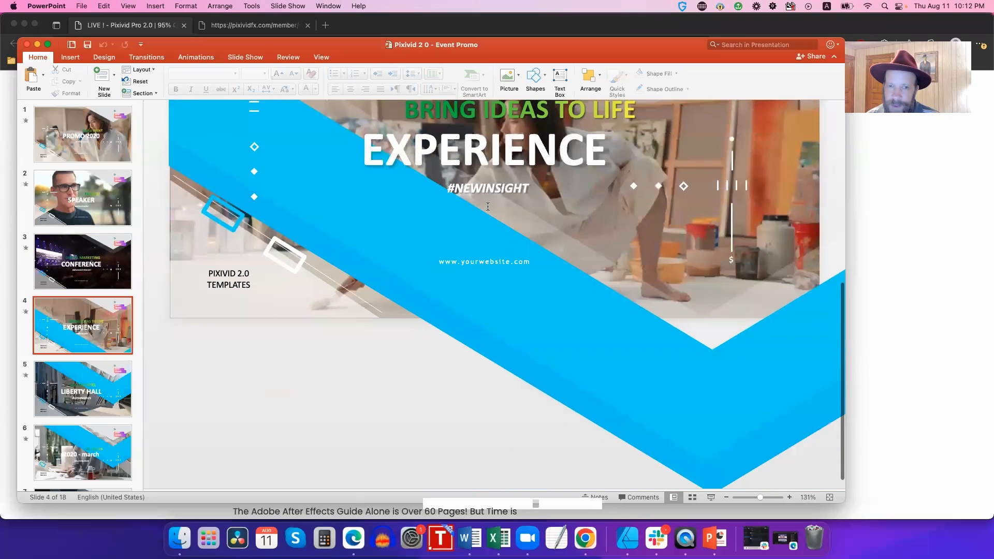
left_click(82, 389)
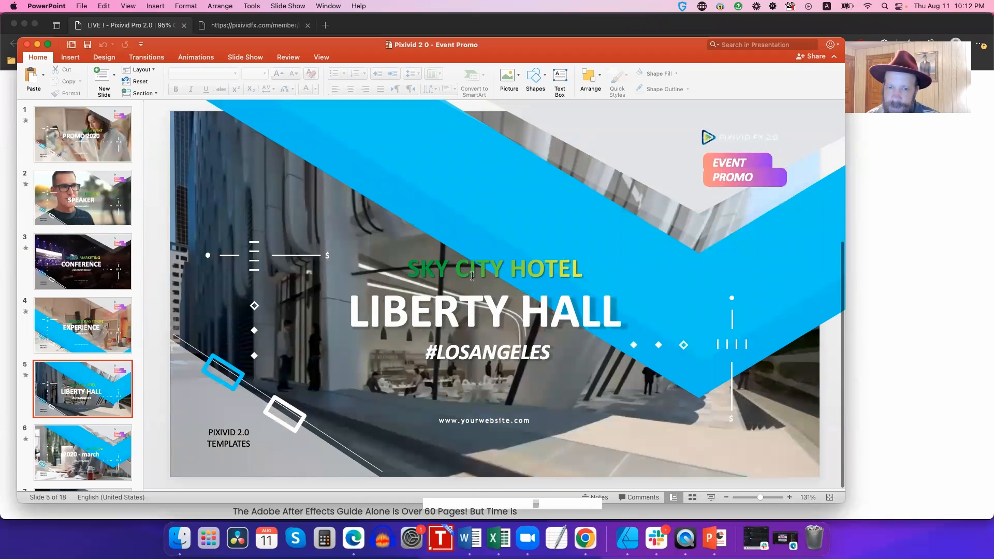
left_click(83, 462)
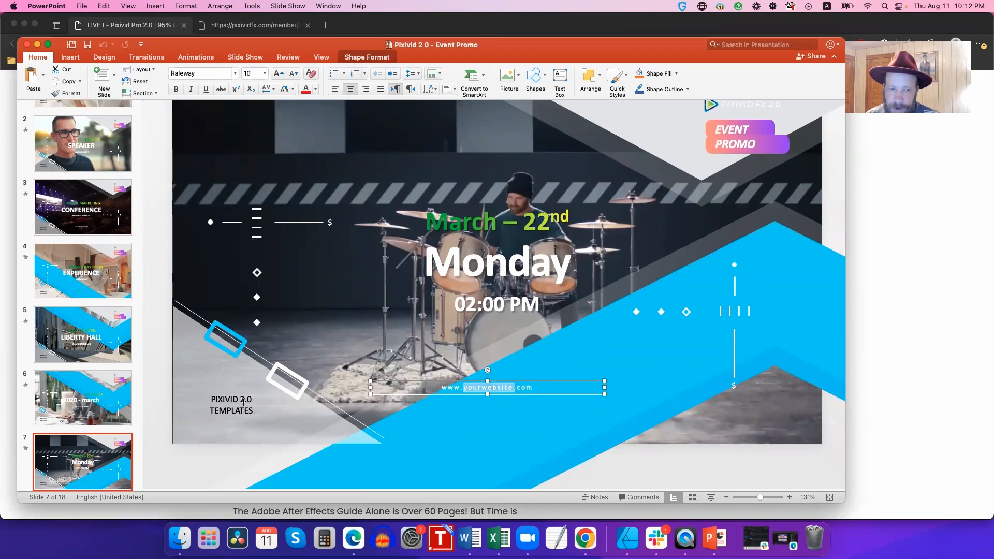
- Select the PIXIVID 2.0 TEMPLATES label and March – 22nd date, then return to Liberty Hall
left_click(230, 404)
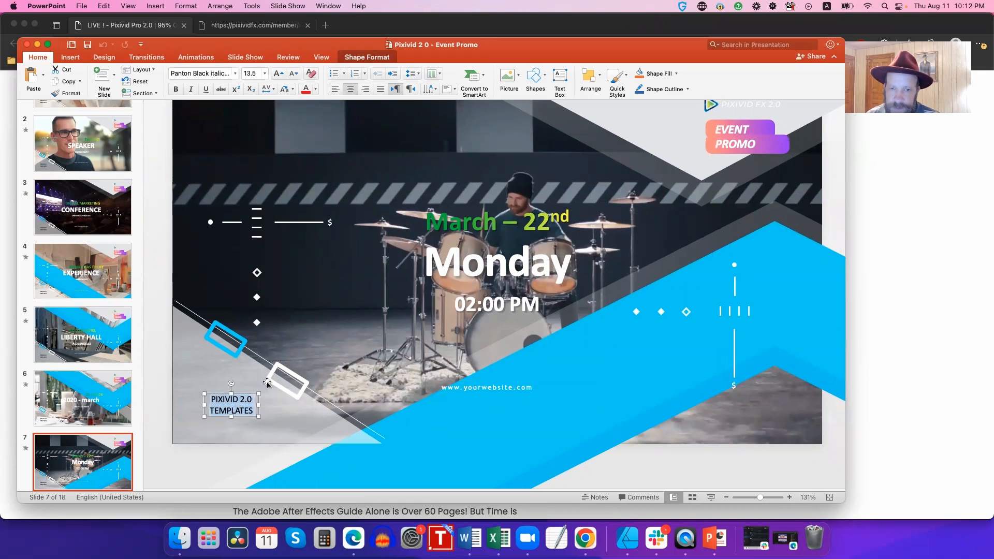
left_click(502, 263)
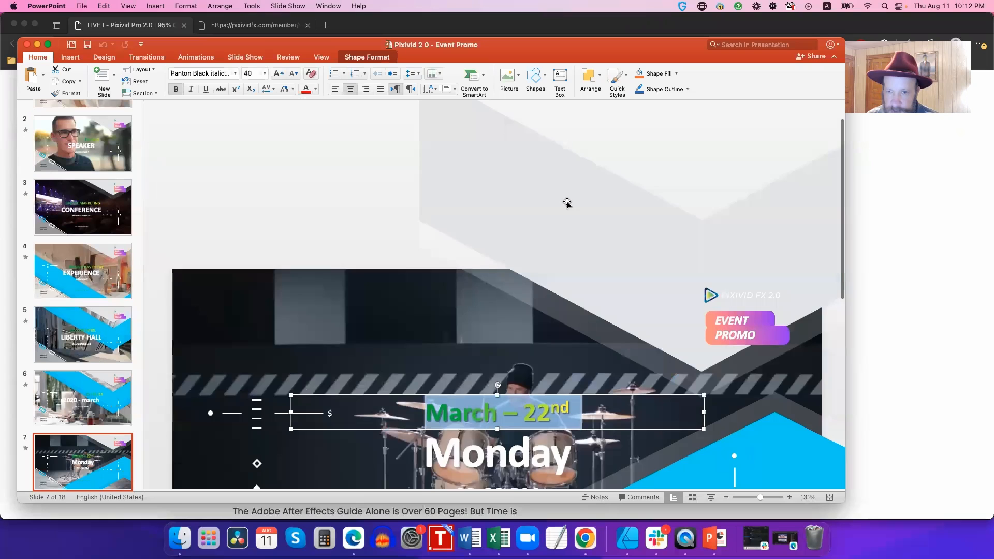
left_click(81, 334)
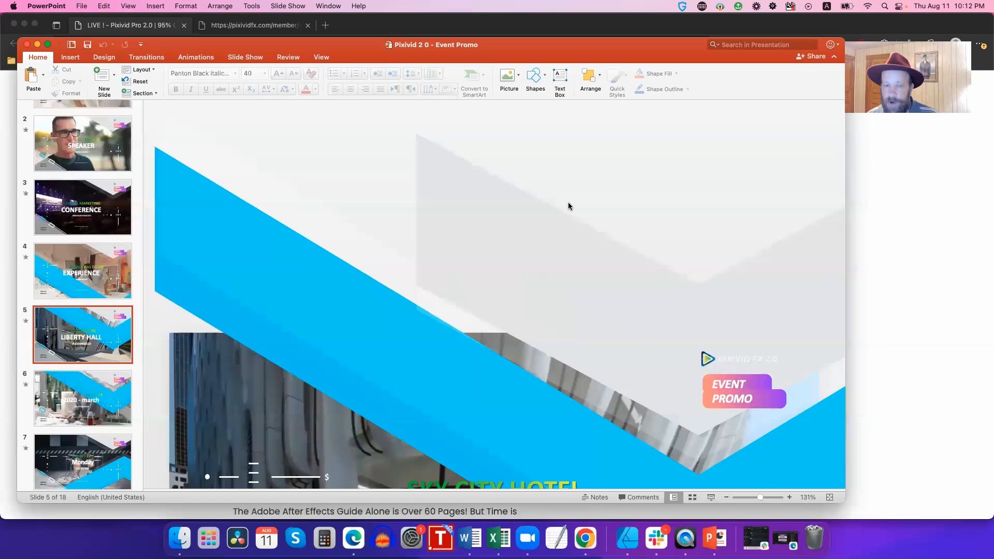
- Page through the Conference, Experience, Monday and Wednesday video slides
left_click(82, 207)
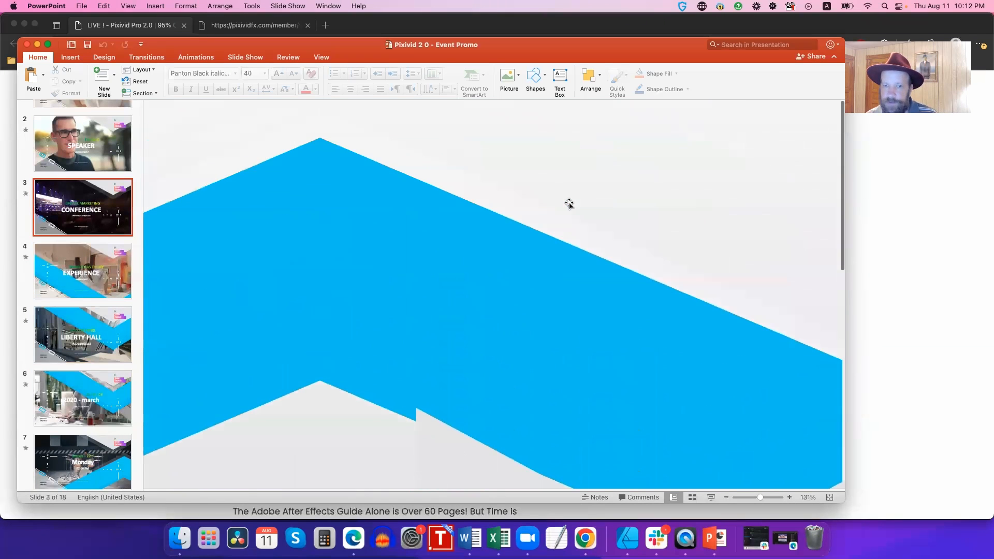
left_click(82, 271)
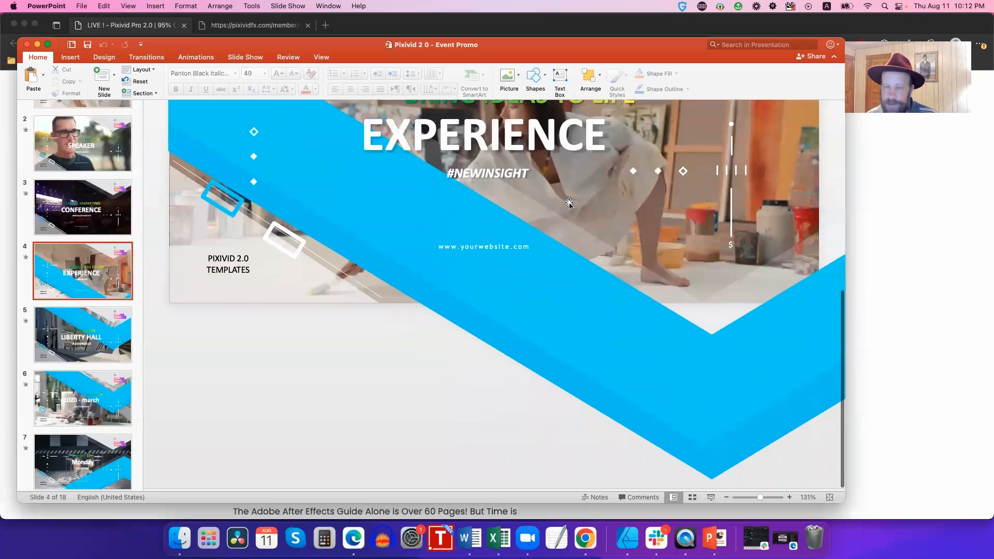
left_click(82, 399)
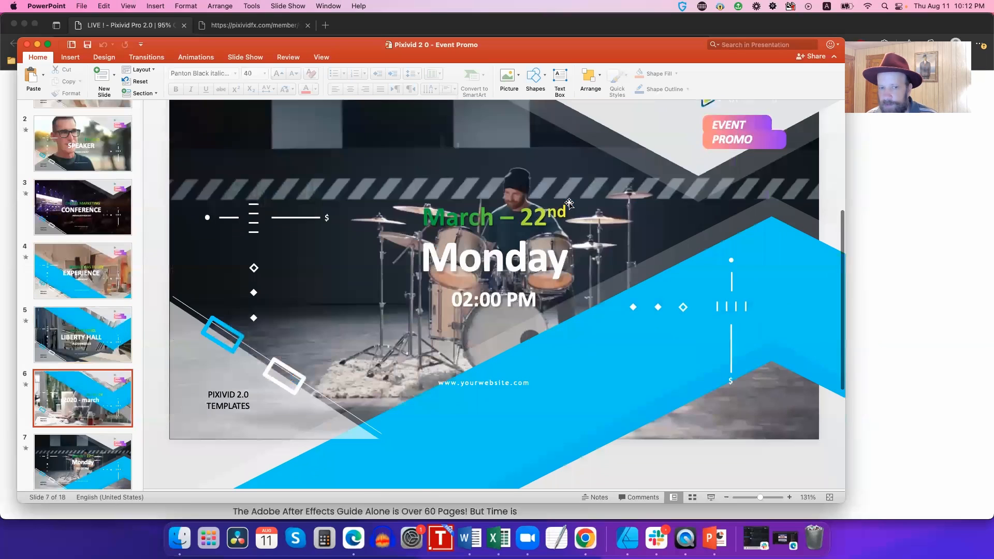
left_click(82, 462)
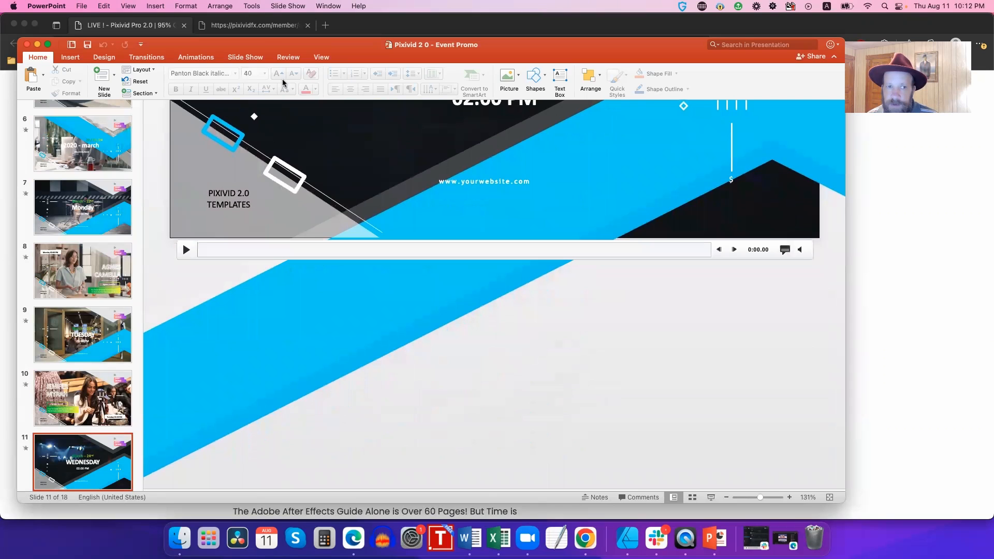
- Show the Slide Show ribbon tab on the Promo 2020 title slide
left_click(245, 57)
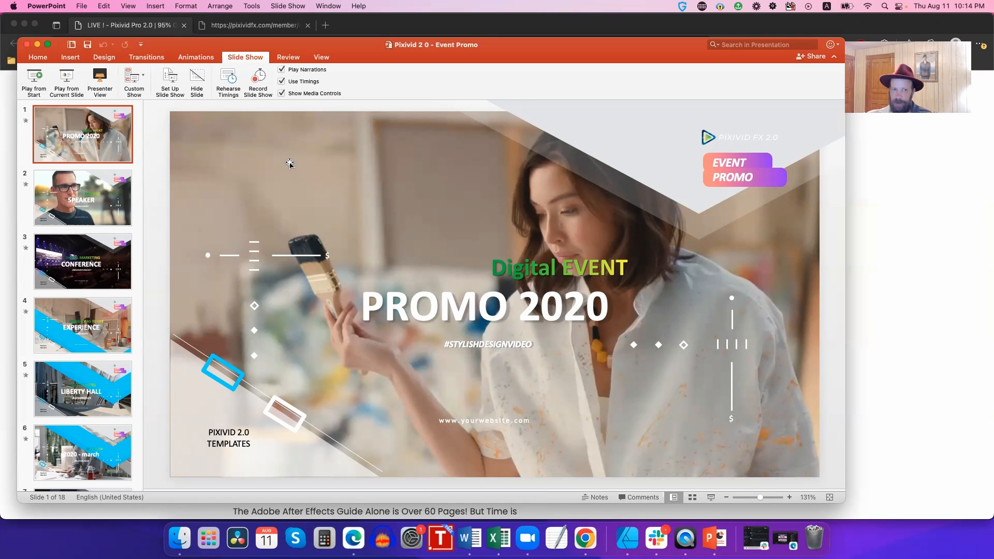
- Switch to the Pixivid members tab and scroll through the module, bonus and training downloads
left_click(252, 25)
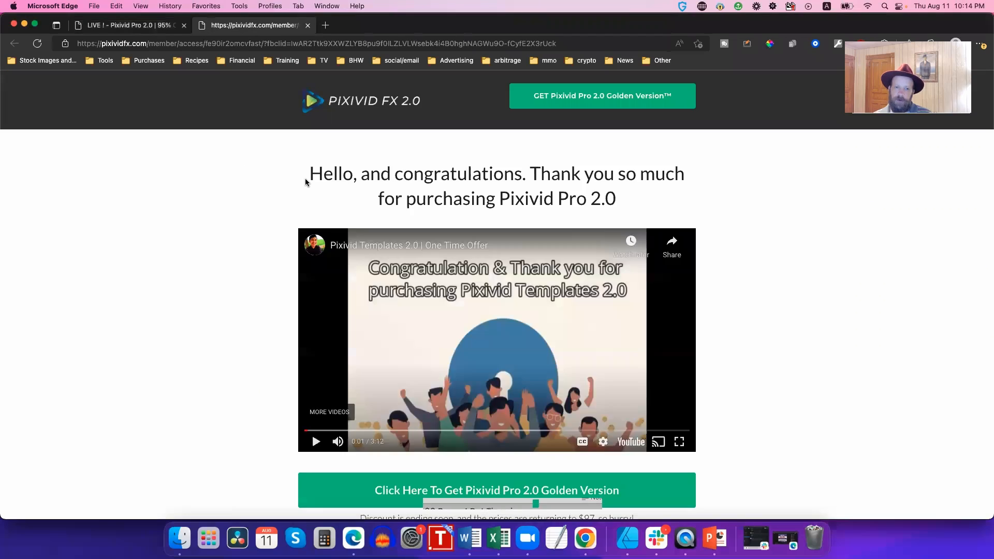
scroll("down", 3)
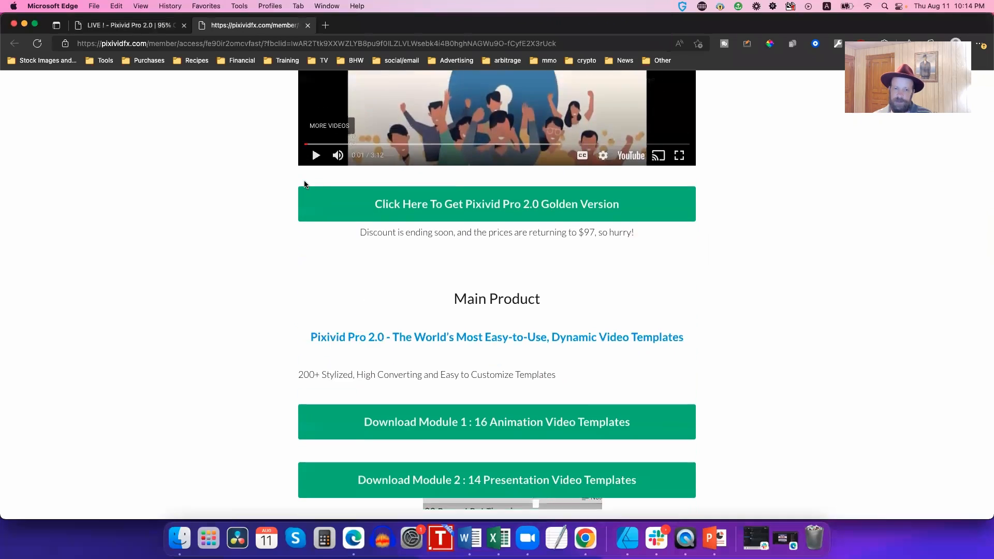
scroll("up", 3)
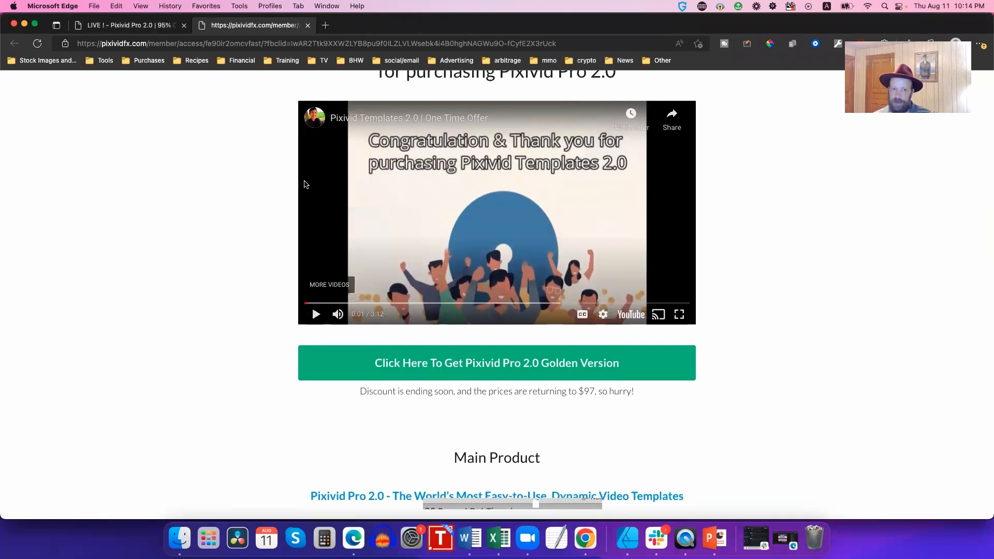
scroll("down", 3)
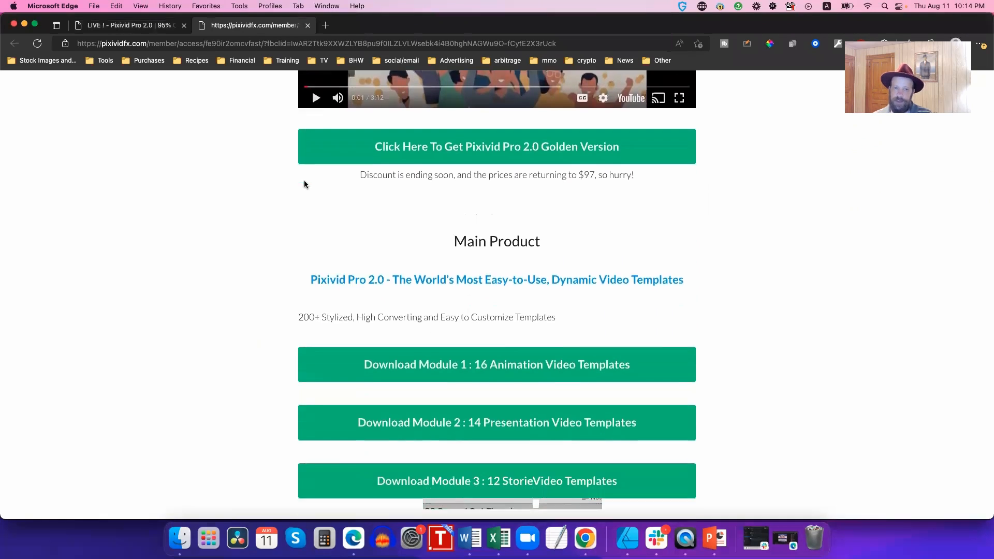
scroll("down", 3)
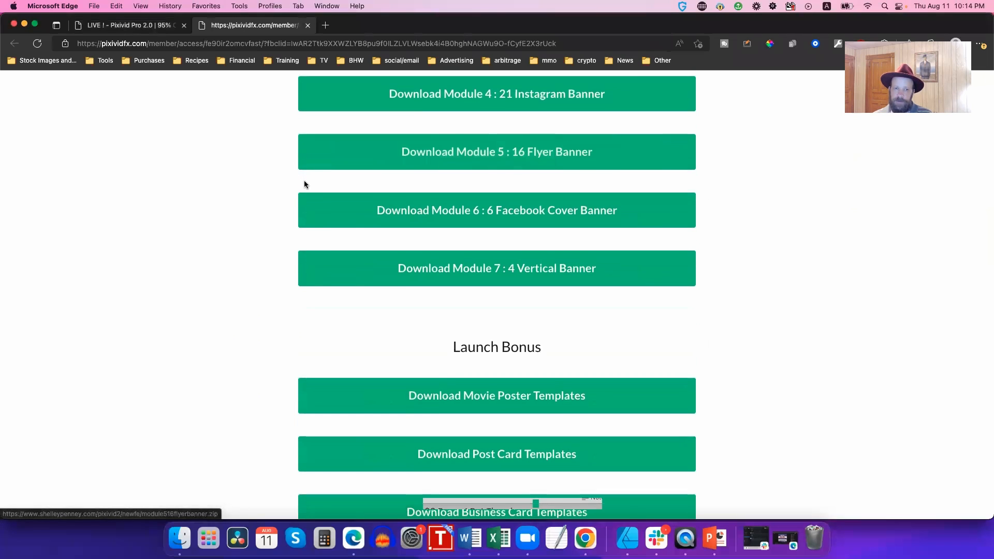
scroll("down", 3)
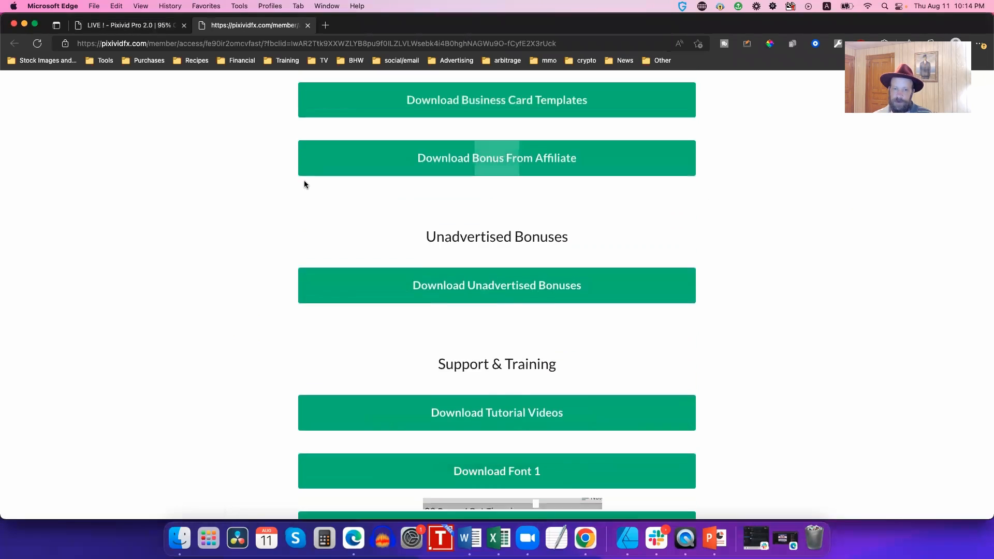